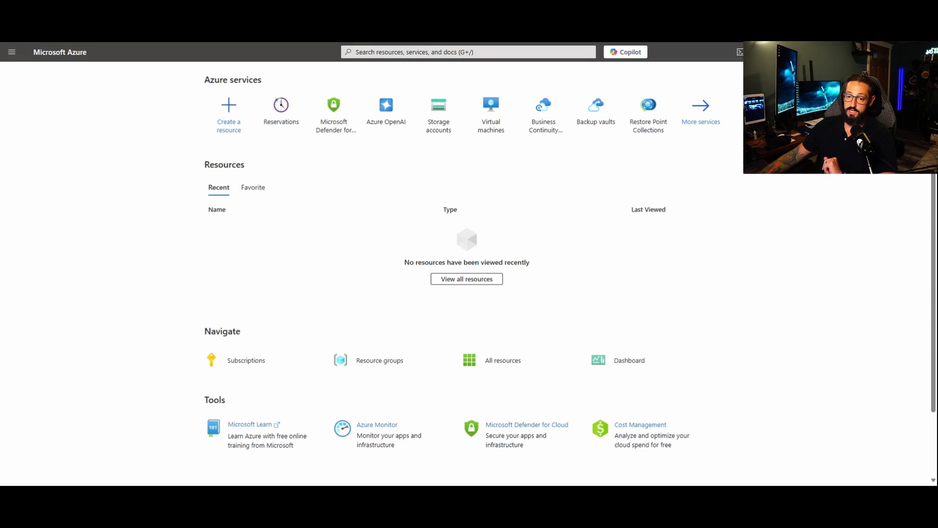
Open the Reservations service via the portal search for 'reser'
type("reser")
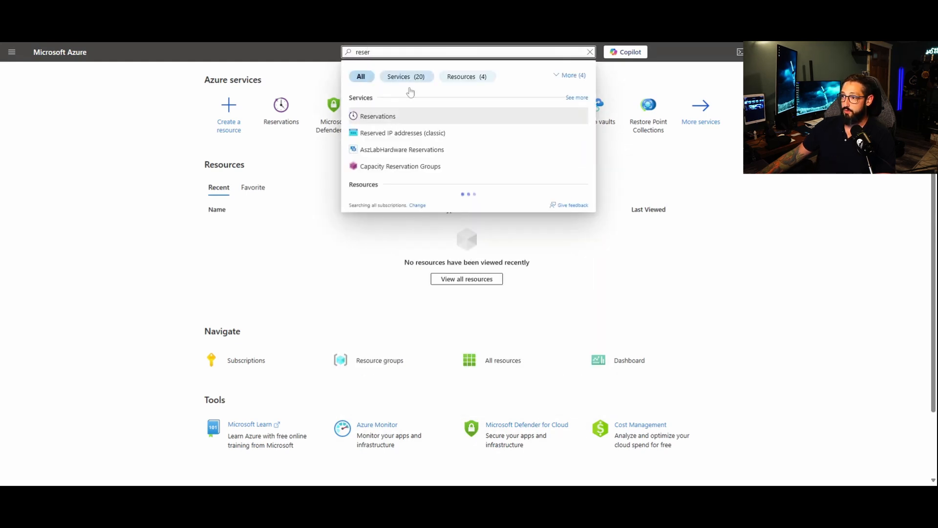
left_click(378, 117)
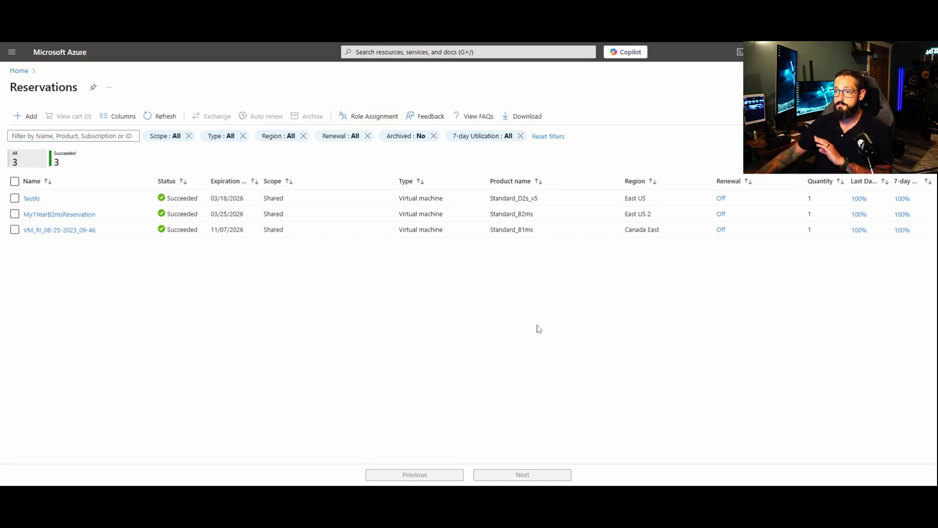
mouse_move(511, 343)
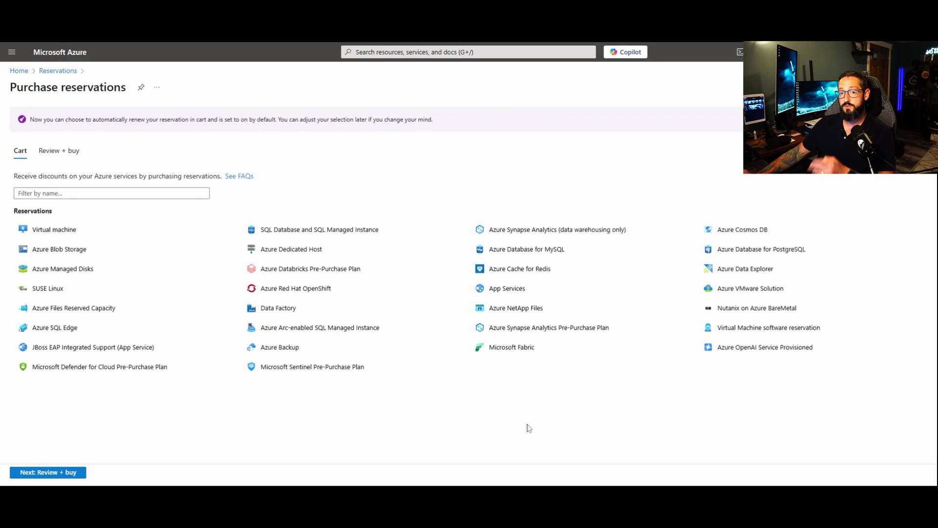
mouse_move(50, 220)
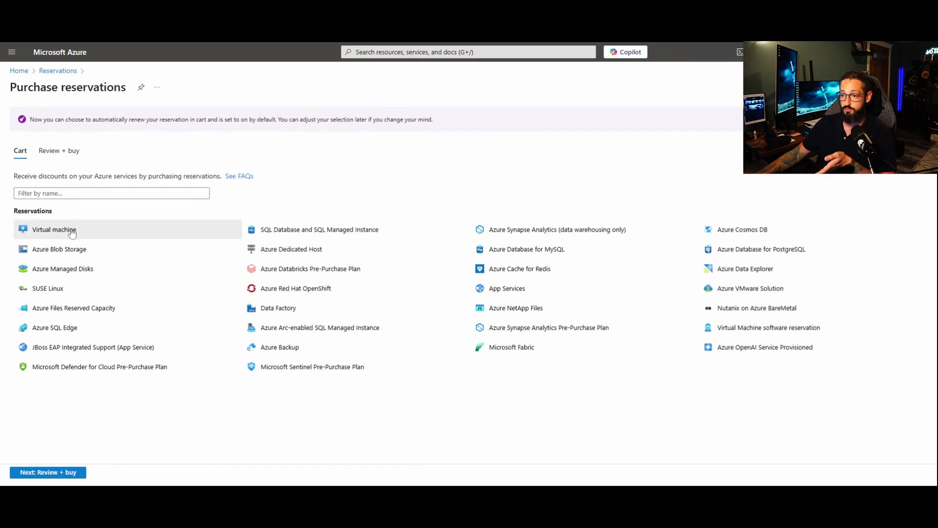
Choose Virtual machine to bring up the recommended VM sizes for purchase
left_click(54, 229)
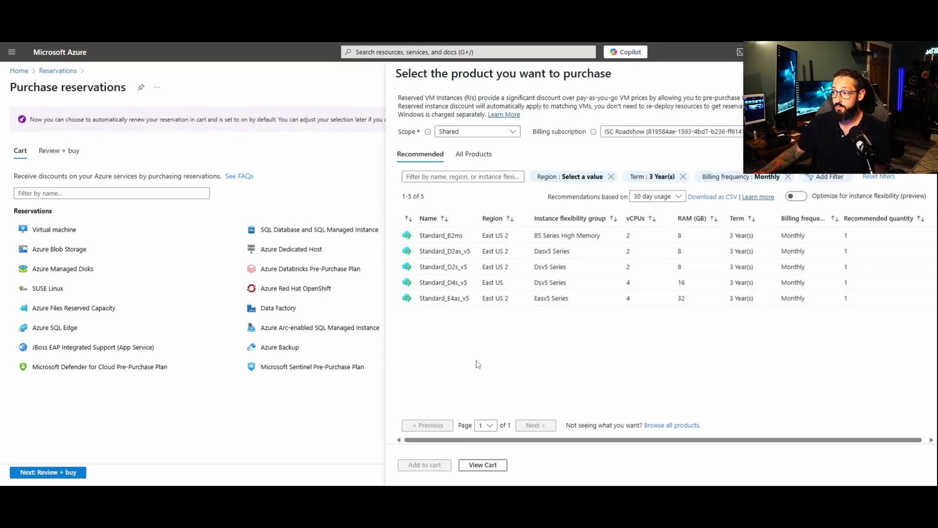
Filter All Products to Canada Central, 3-year term and Monthly billing
left_click(473, 154)
type("ca")
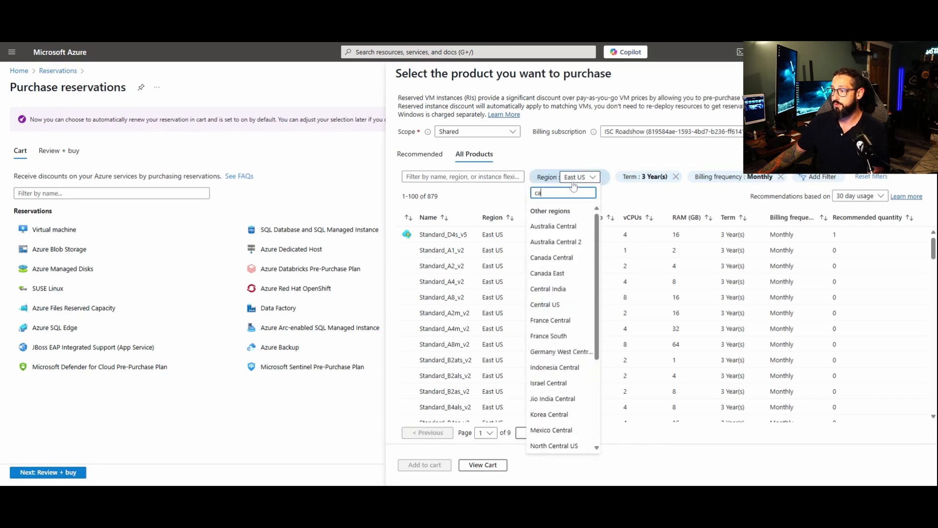
left_click(551, 257)
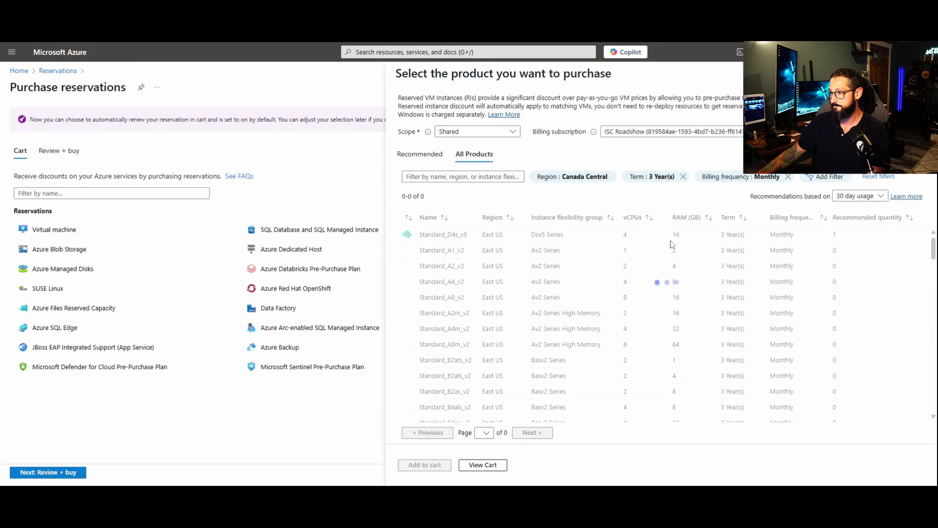
mouse_move(403, 239)
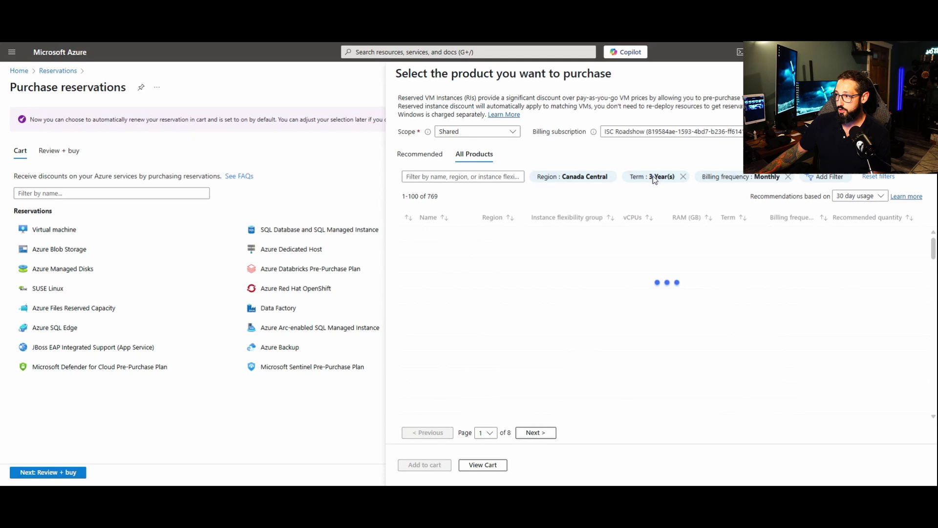
left_click(655, 177)
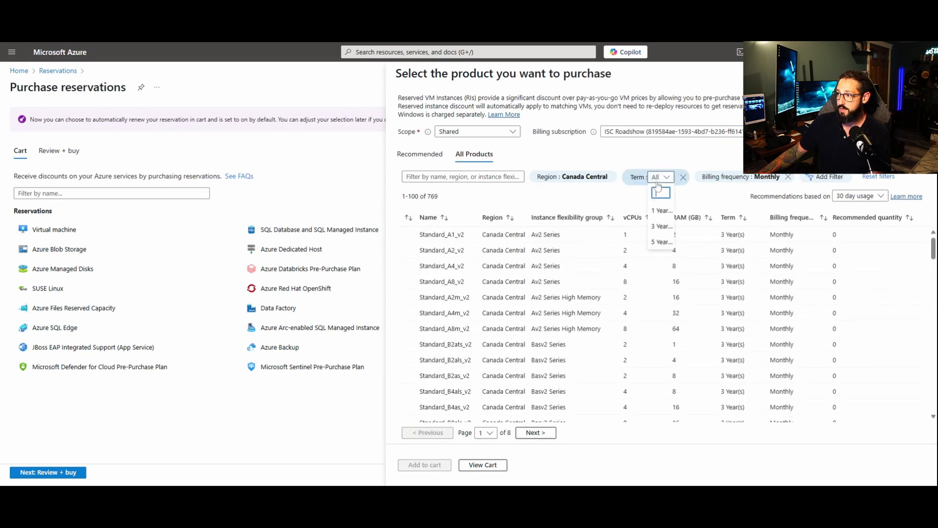
left_click(662, 242)
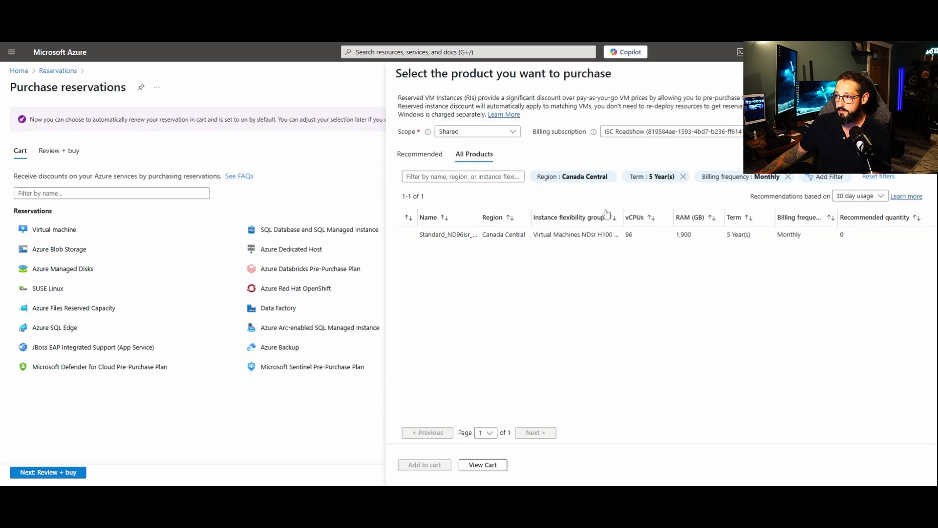
left_click(652, 176)
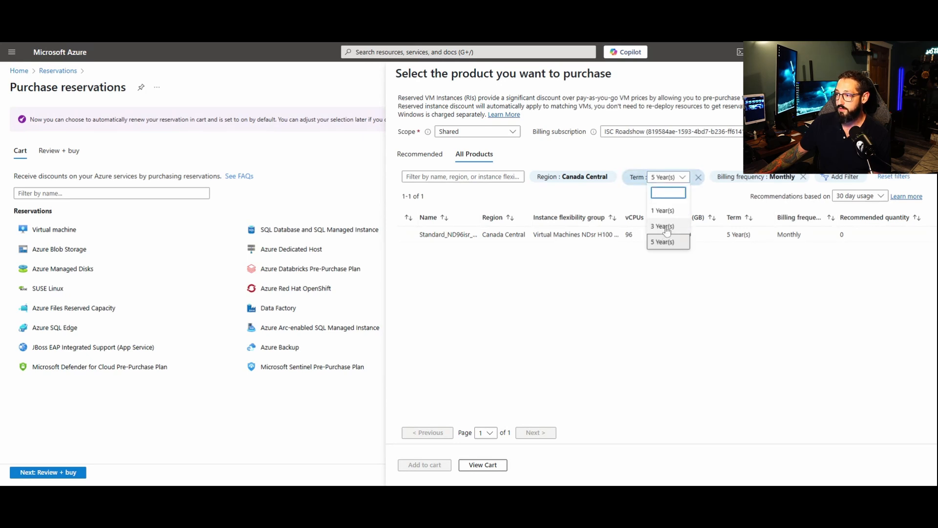
left_click(663, 226)
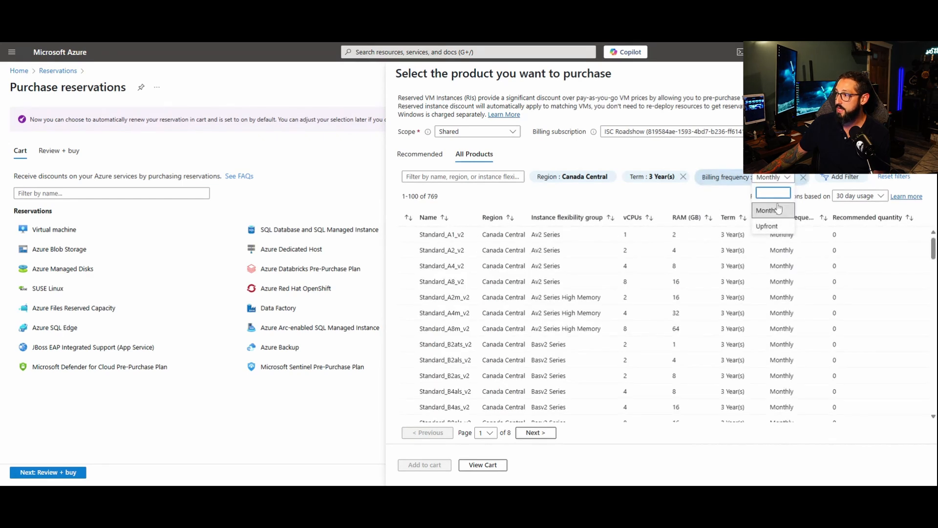
left_click(767, 210)
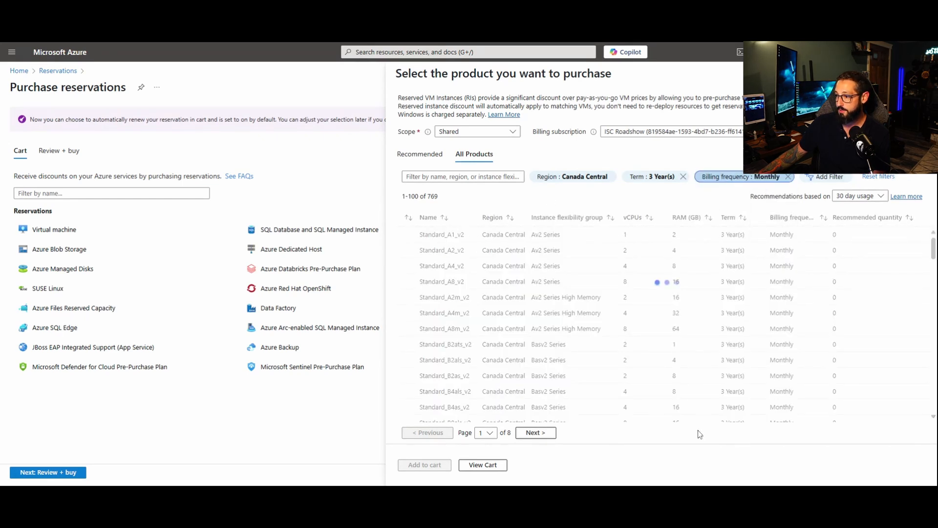
mouse_move(728, 277)
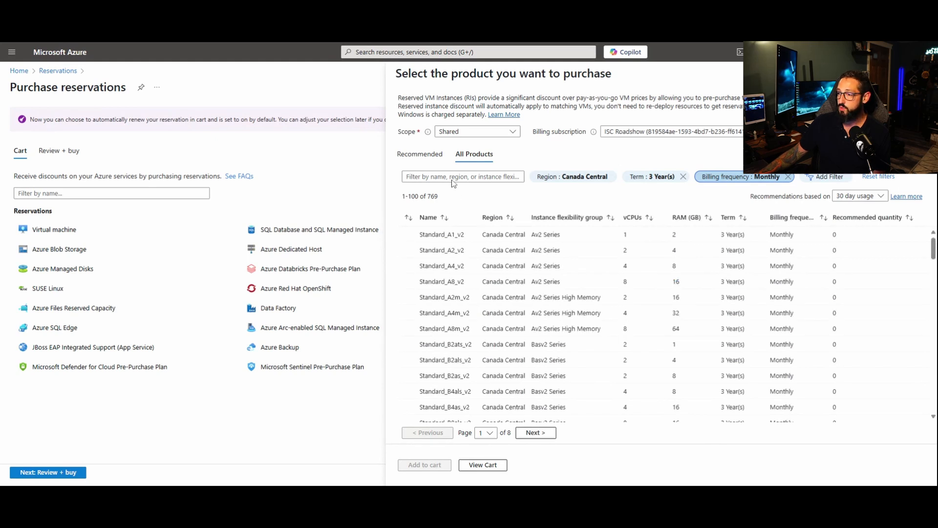
Filter for 'd4s', select Standard_D4s_v6 and add it to the cart
type("d4s")
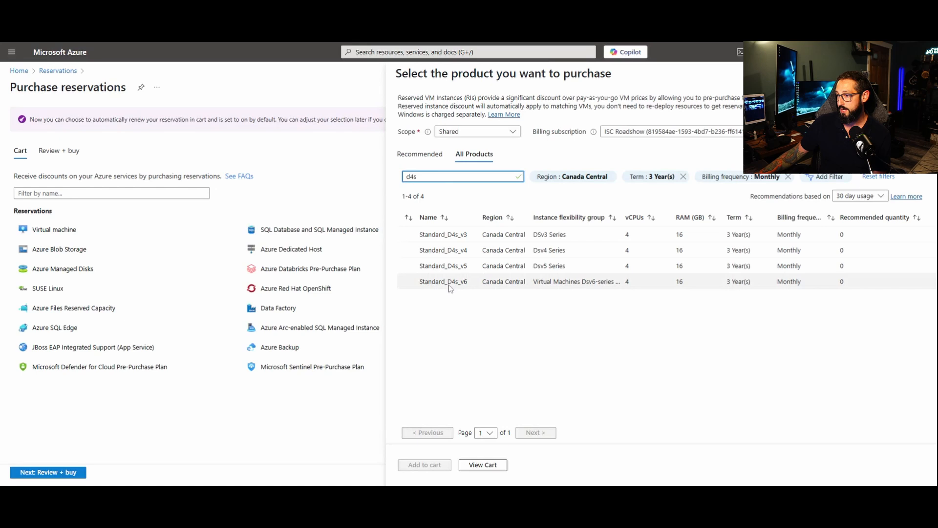
left_click(443, 282)
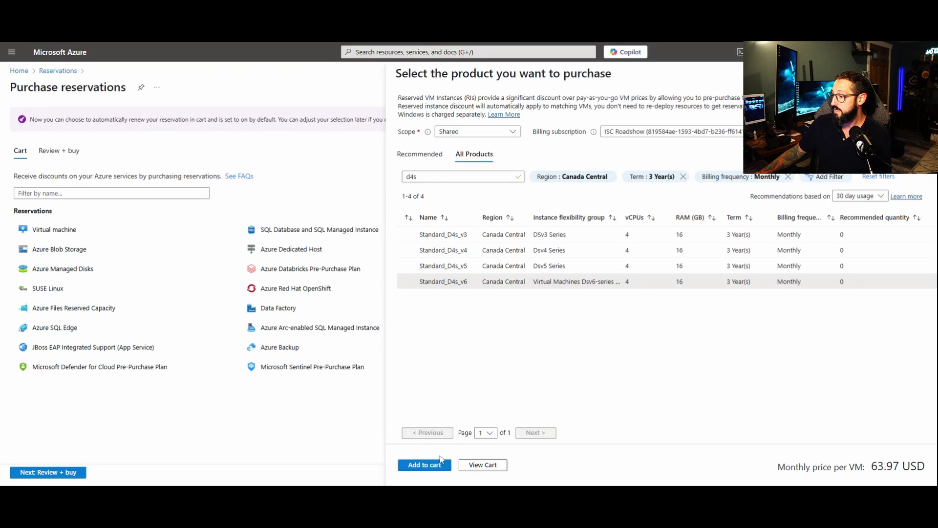
left_click(425, 465)
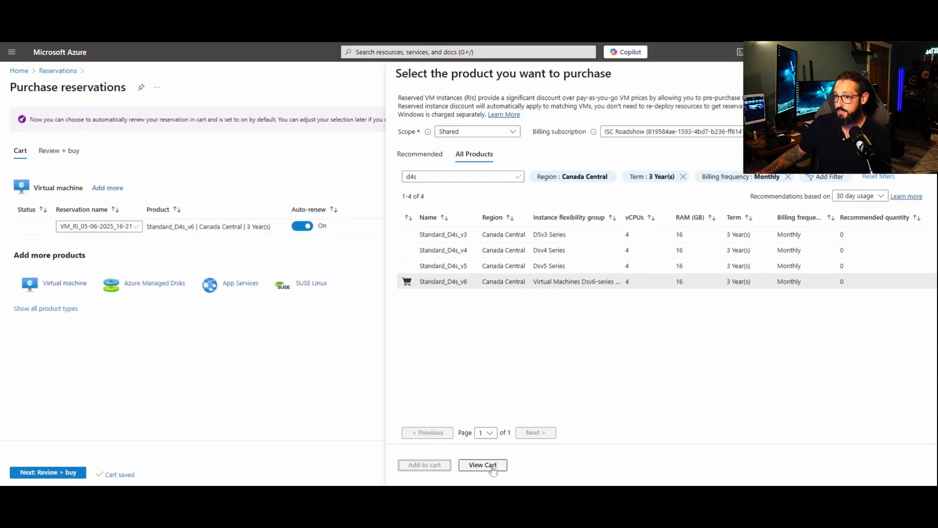
View the cart full-page with the Standard_D4s_v6 3-year item at 63.97 USD monthly
left_click(482, 465)
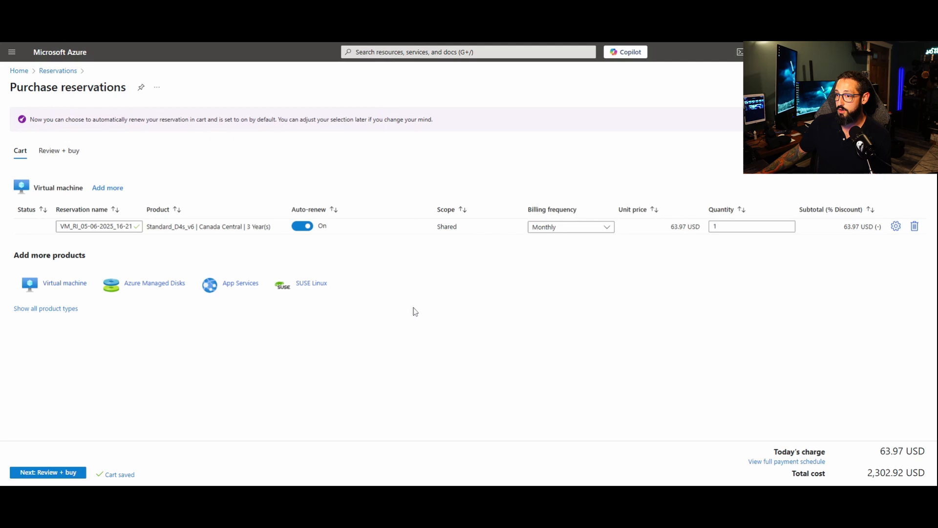
left_click(96, 226)
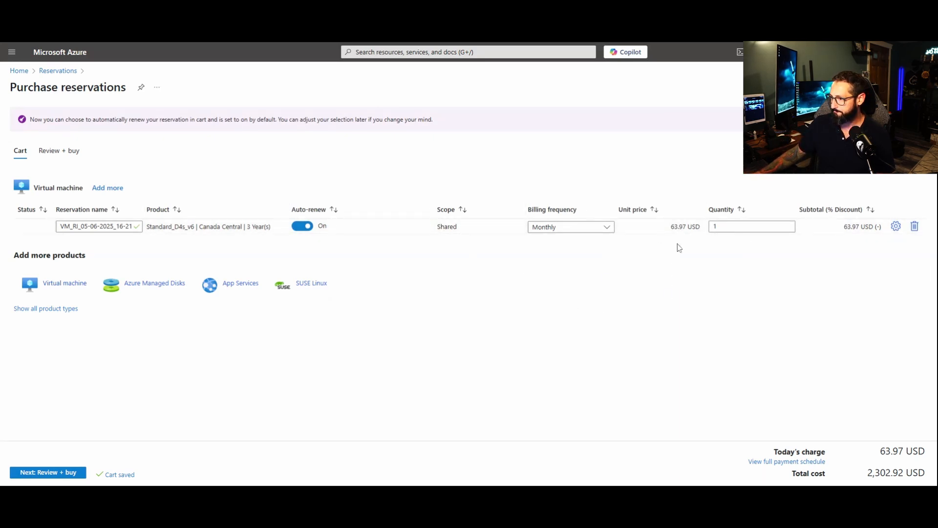
mouse_move(780, 260)
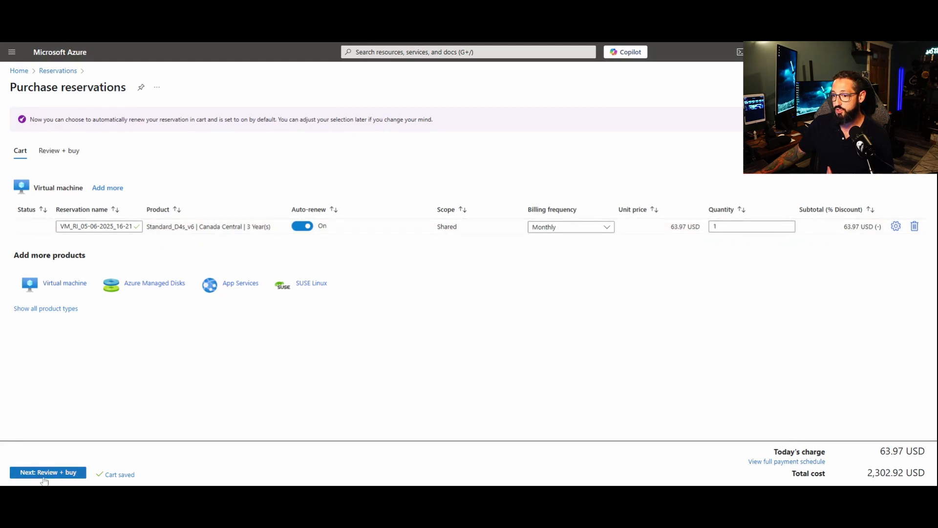
mouse_move(359, 341)
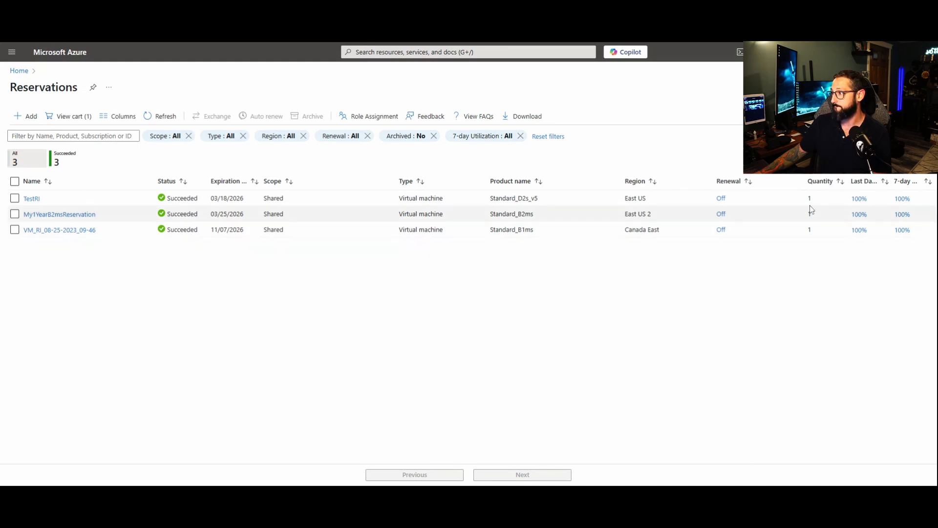
mouse_move(646, 361)
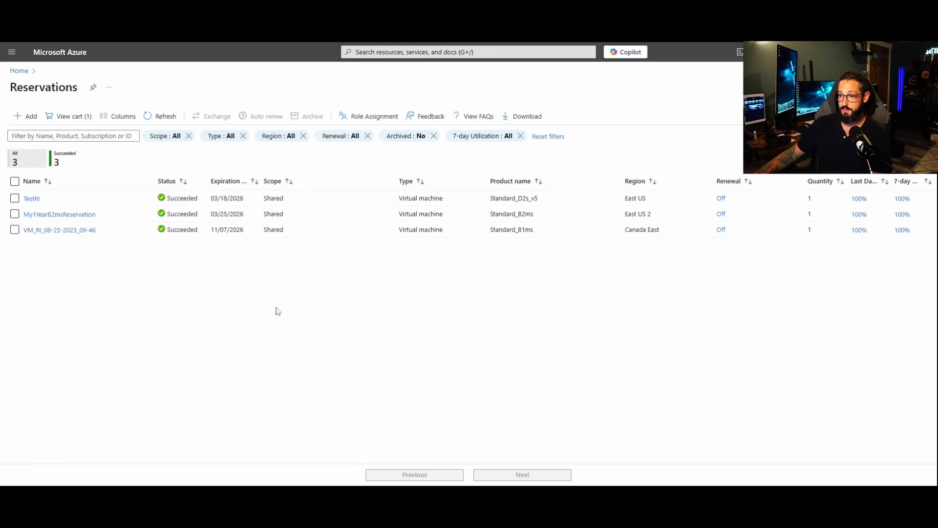
mouse_move(383, 254)
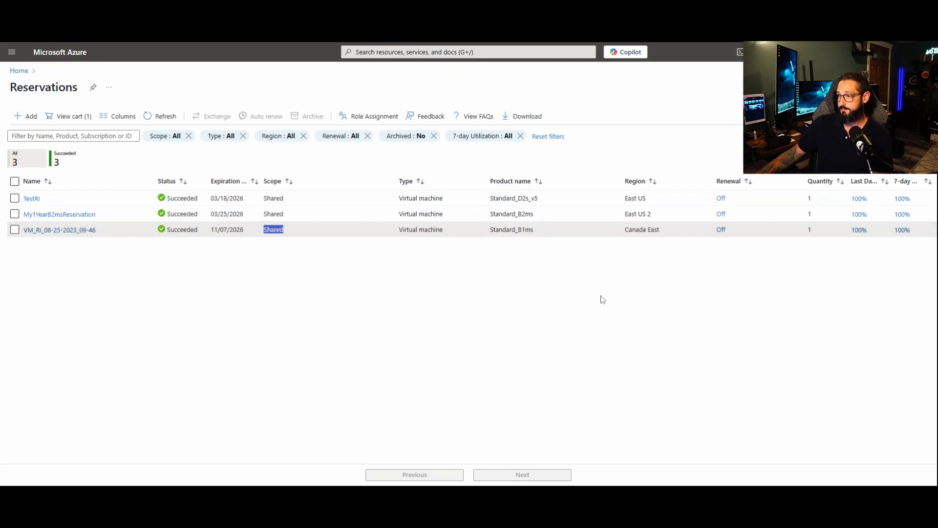
mouse_move(699, 232)
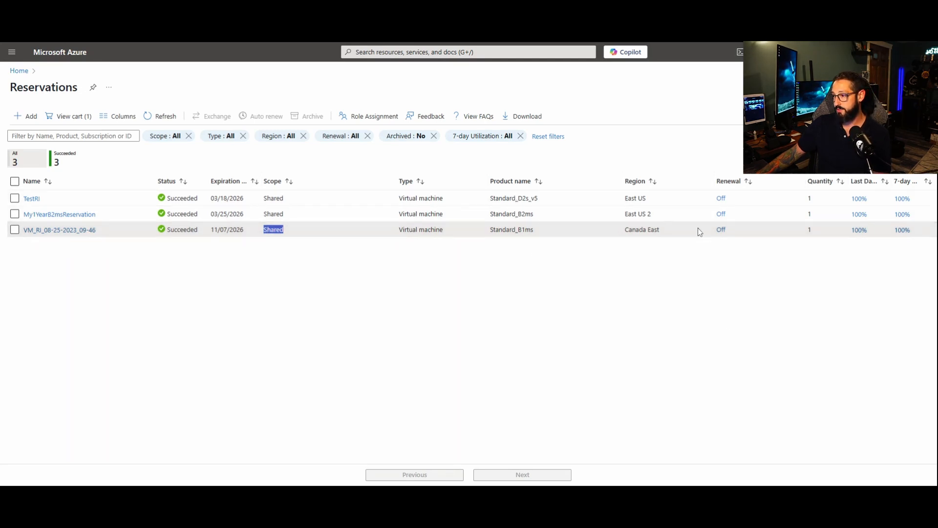
mouse_move(726, 274)
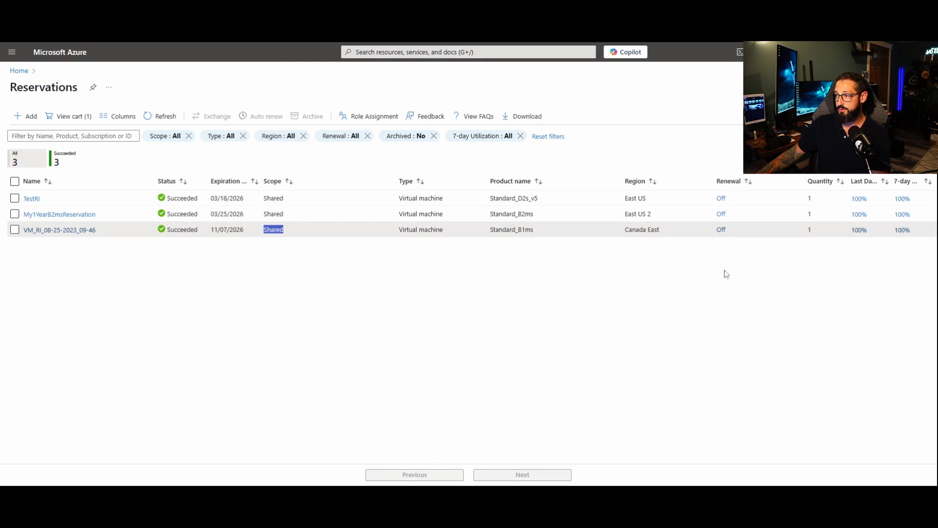
mouse_move(871, 186)
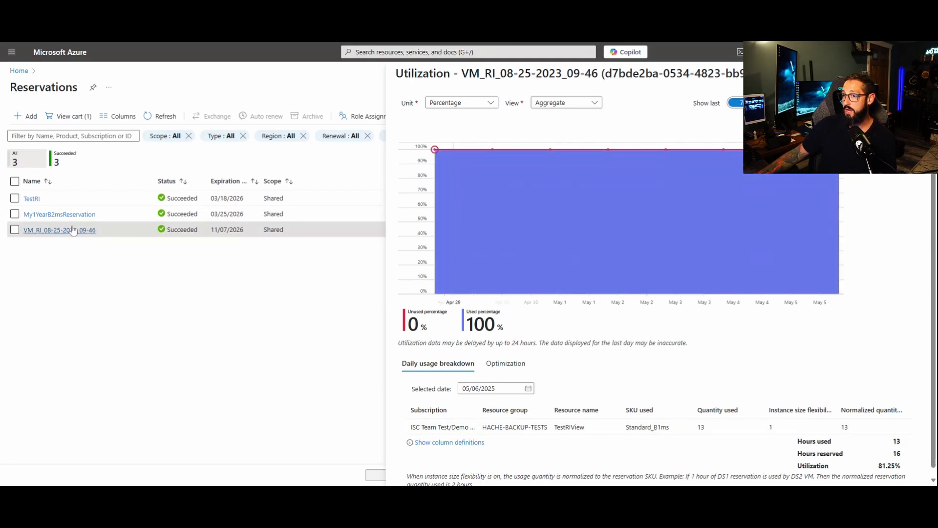
Open the VM_RI_08-25-2023_09-46 reservation's own details page
left_click(59, 229)
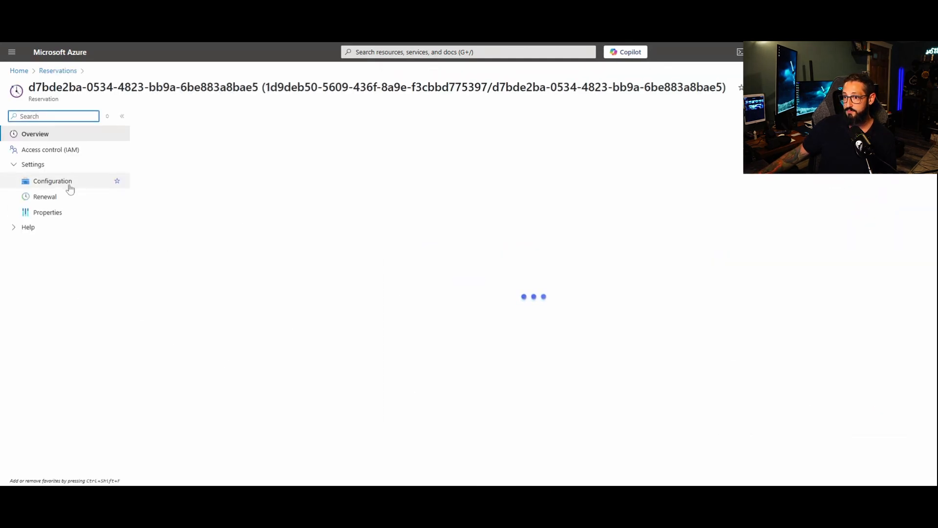
Show the reservation's Configuration page and expand its Scope choices
left_click(53, 181)
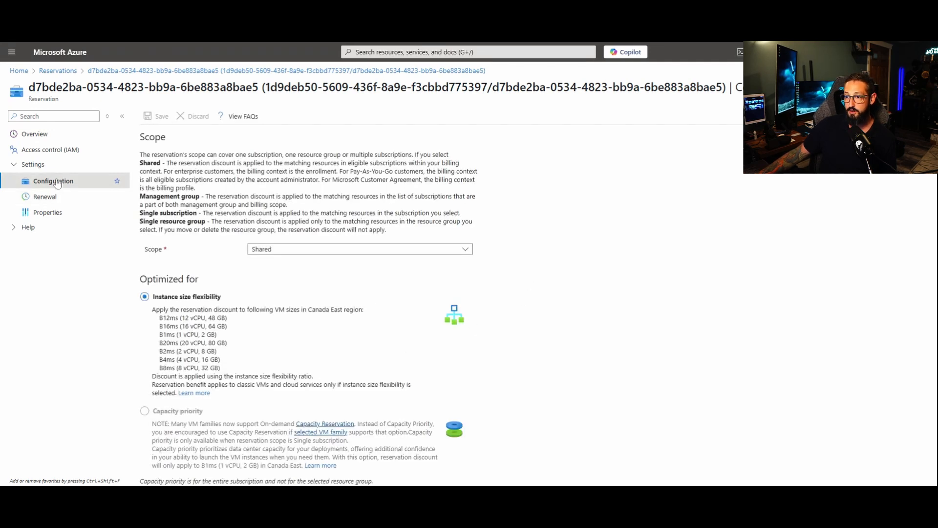
mouse_move(343, 257)
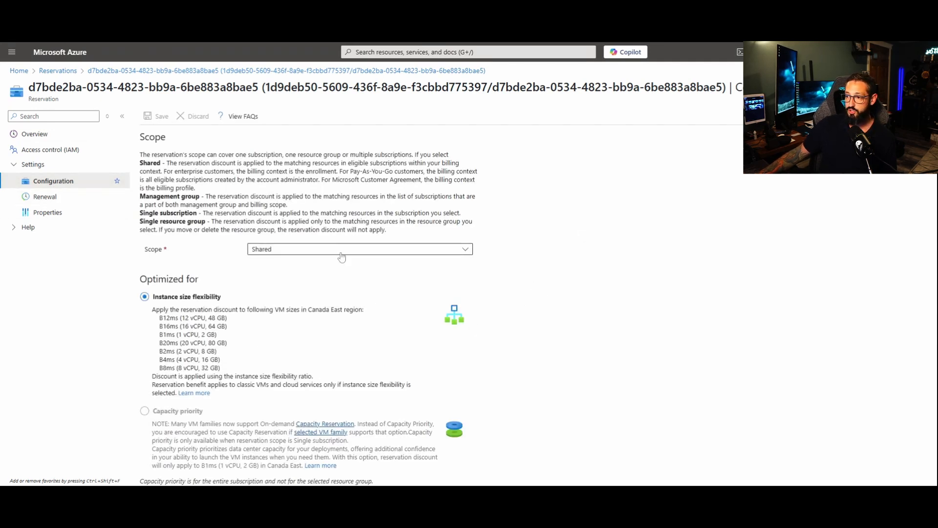
left_click(359, 249)
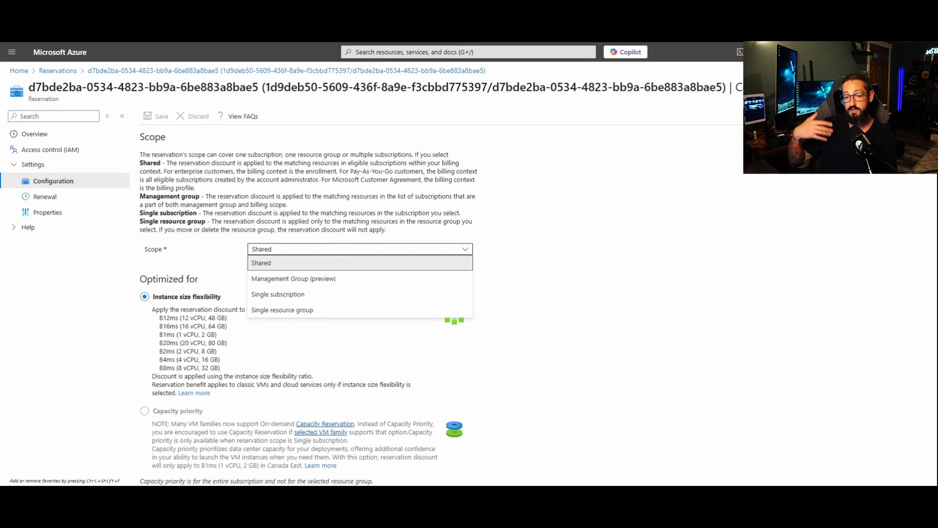
mouse_move(339, 310)
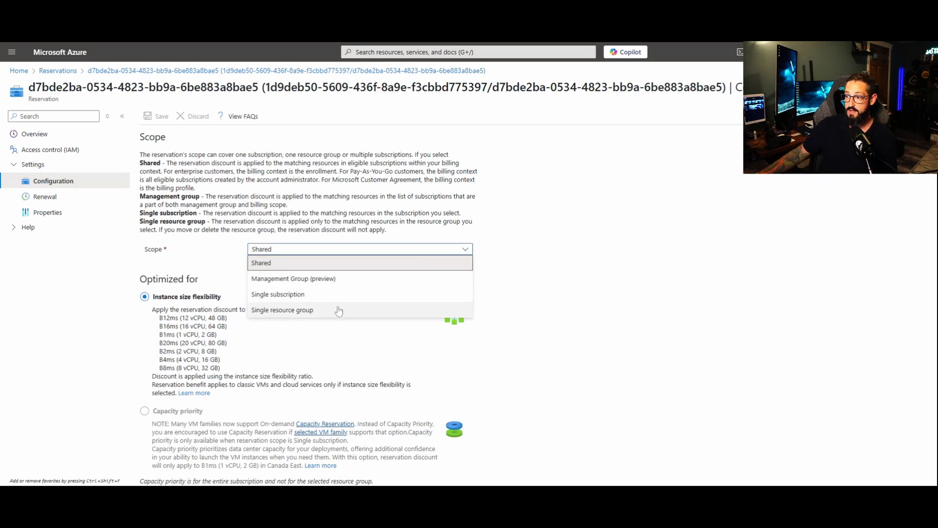
mouse_move(320, 294)
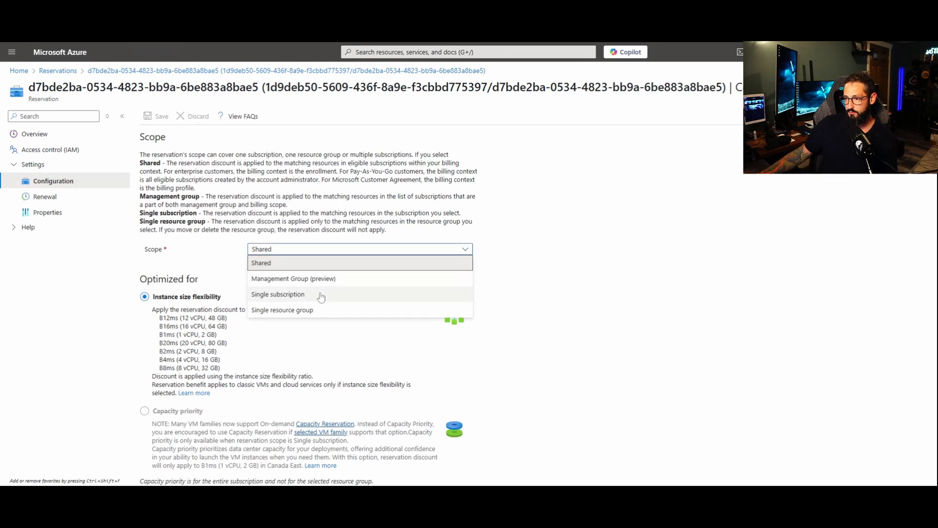
mouse_move(319, 285)
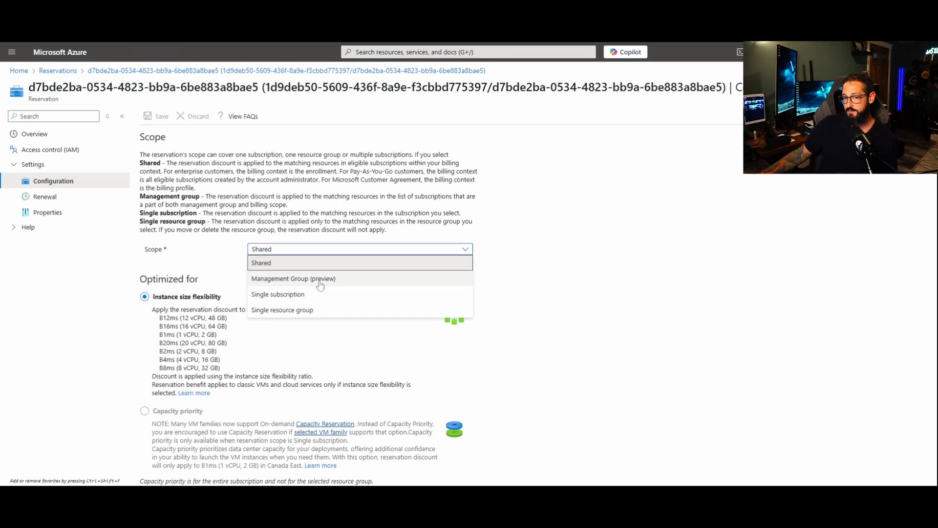
mouse_move(292, 295)
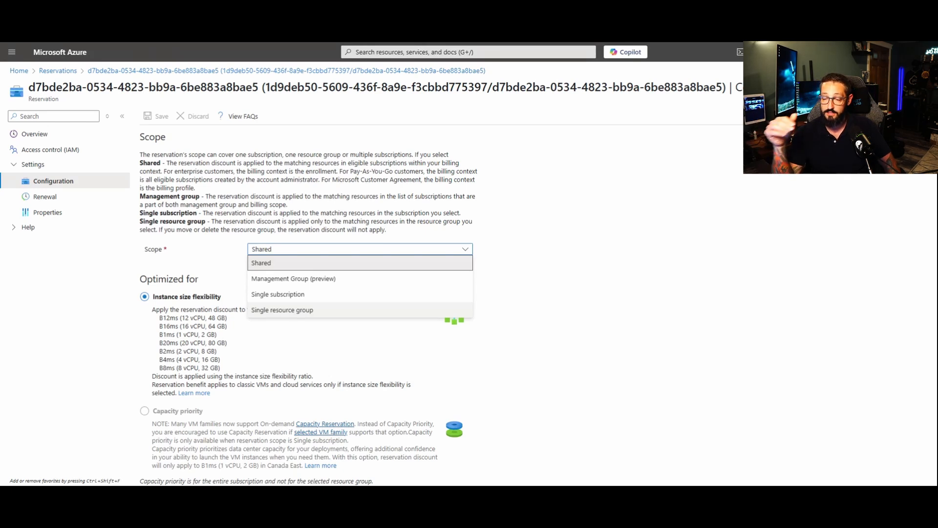
Set the scope to Single resource group, revealing the Nerdio subscription and resource group fields
left_click(282, 310)
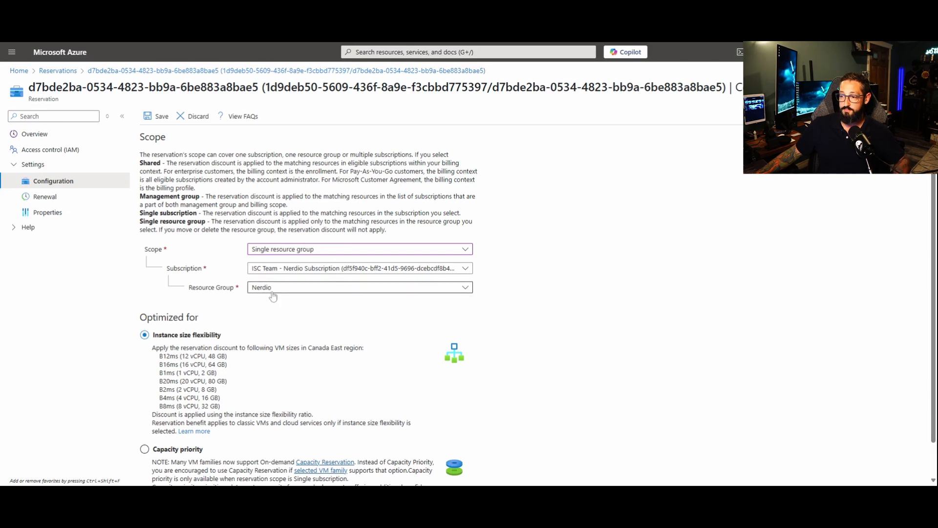
mouse_move(334, 391)
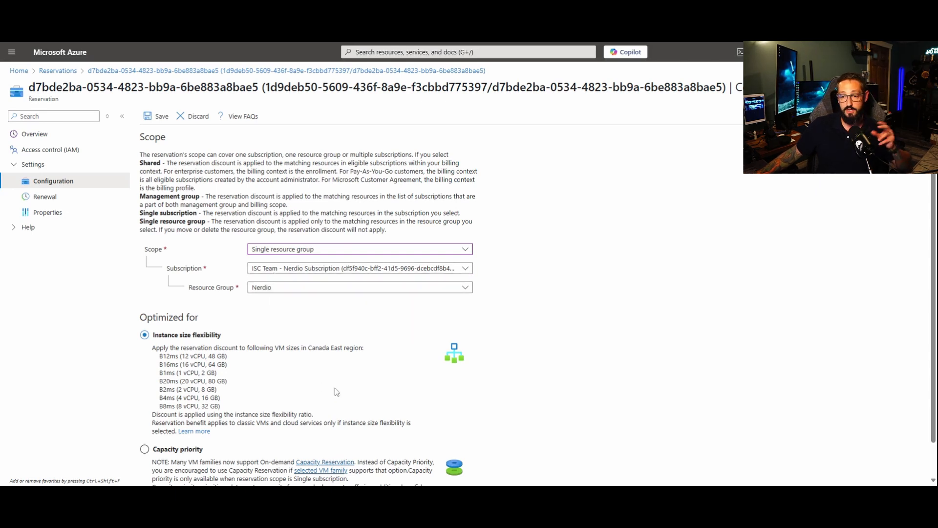
scroll("down", 3)
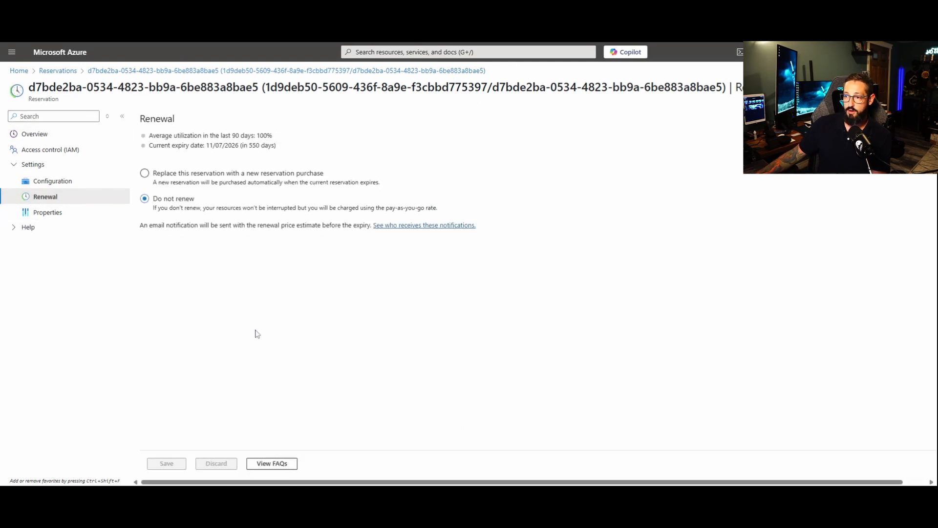
mouse_move(340, 356)
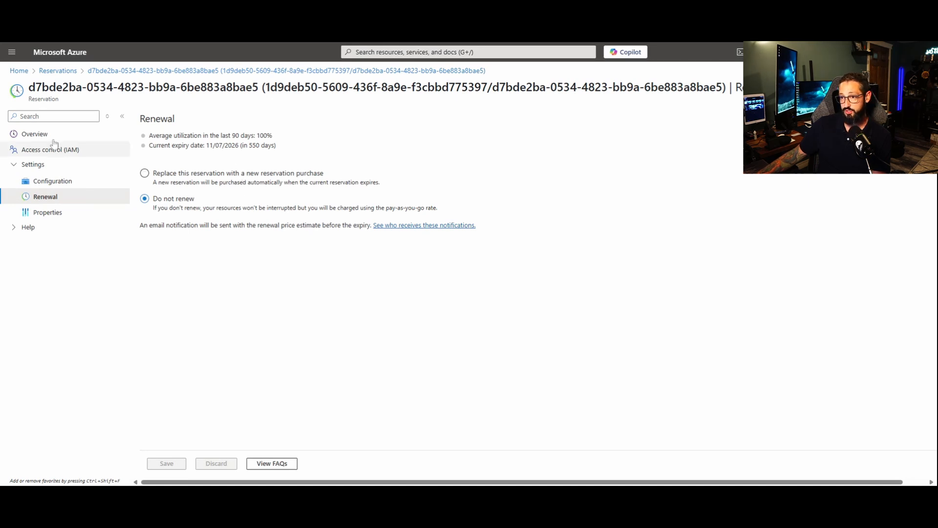
Return to the reservation's Overview with its 100% utilization chart
left_click(34, 134)
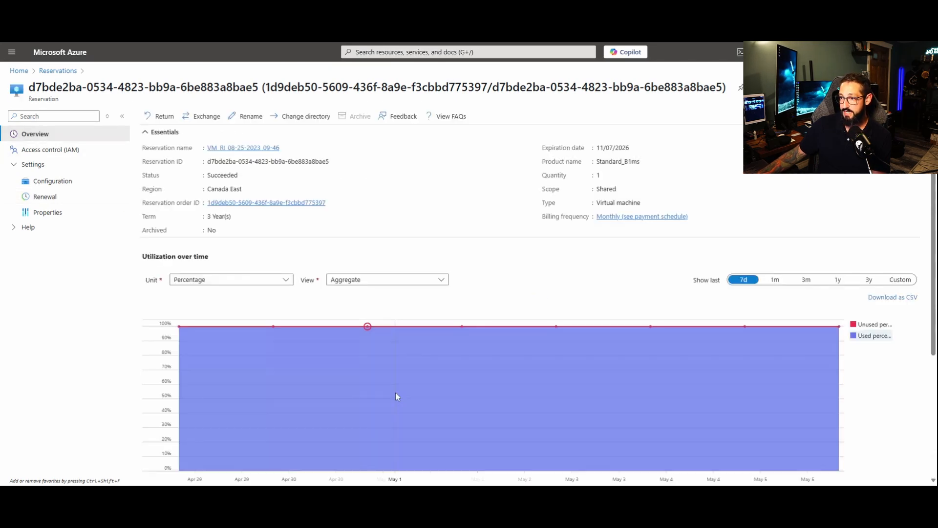